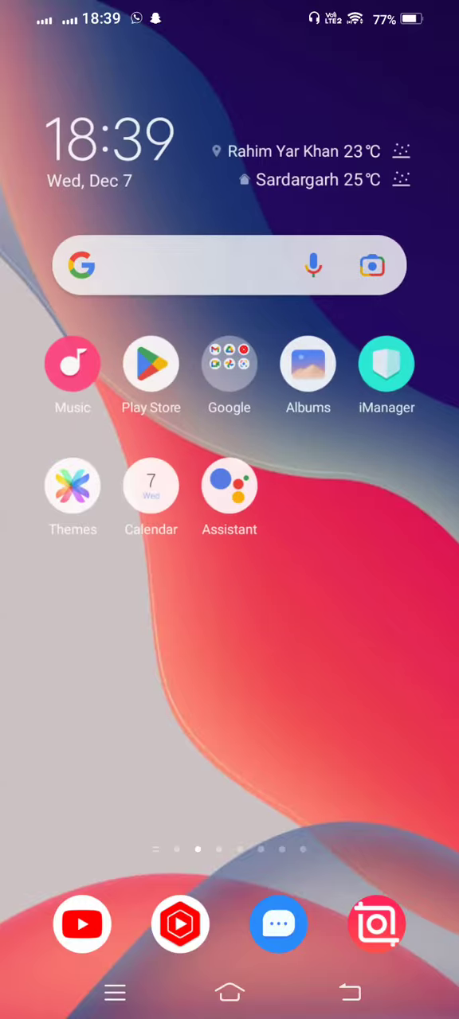
Swipe through the launcher home screens and launch the Twitter app to its home feed
scroll(left, 3)
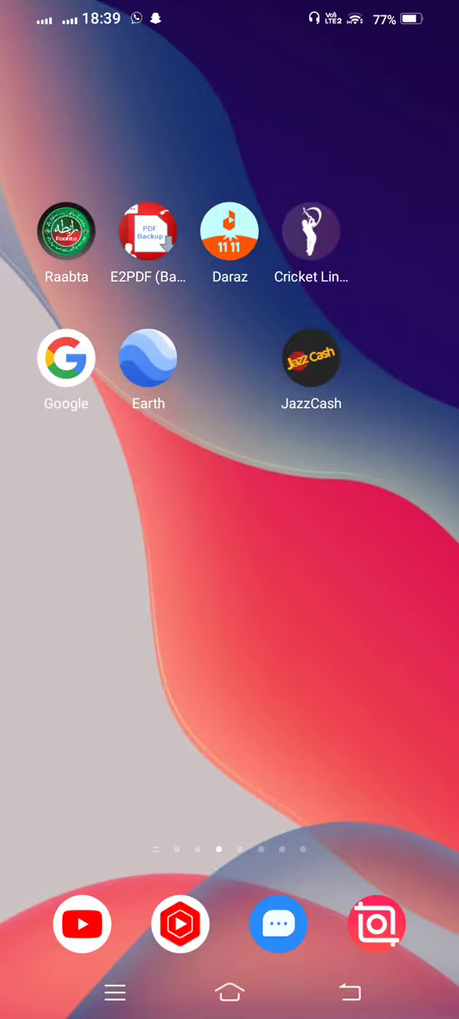
scroll(right, 3)
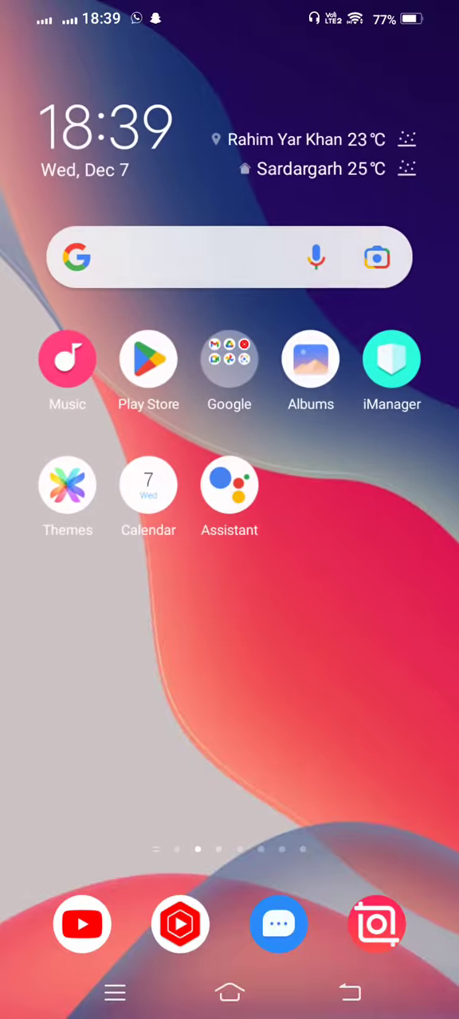
scroll(left, 3)
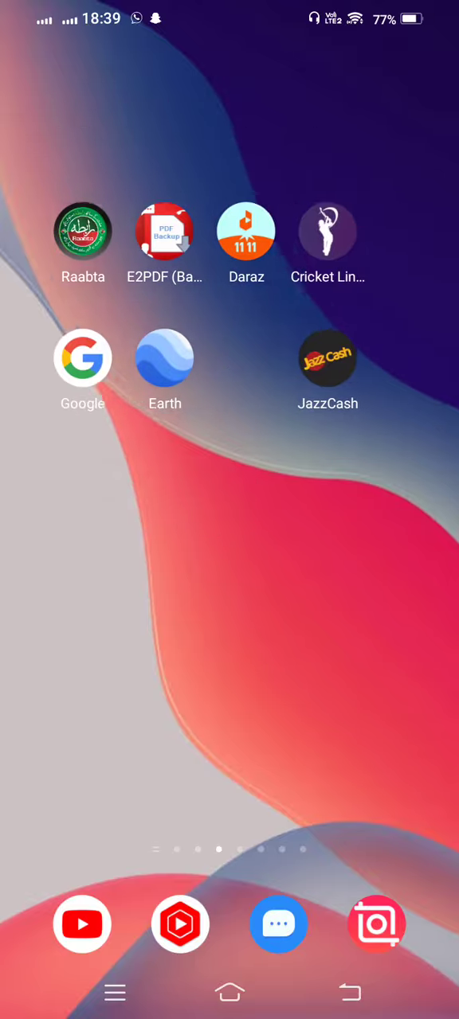
click(83, 358)
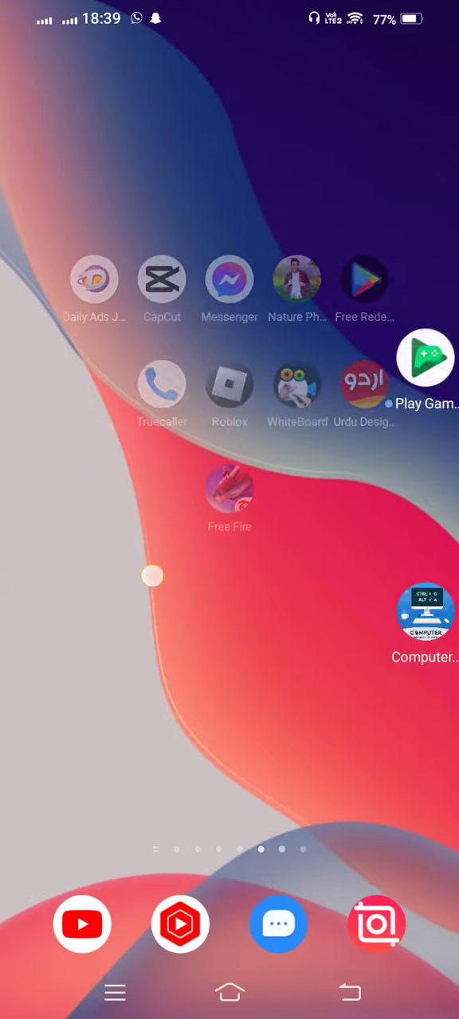
scroll(left, 3)
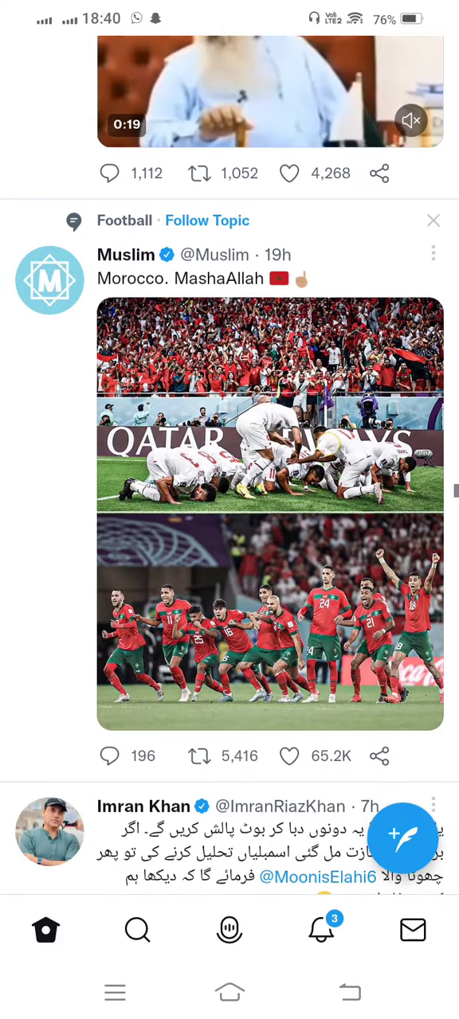
Scroll down the home timeline, then open the account navigation drawer from the avatar
scroll(down, 3)
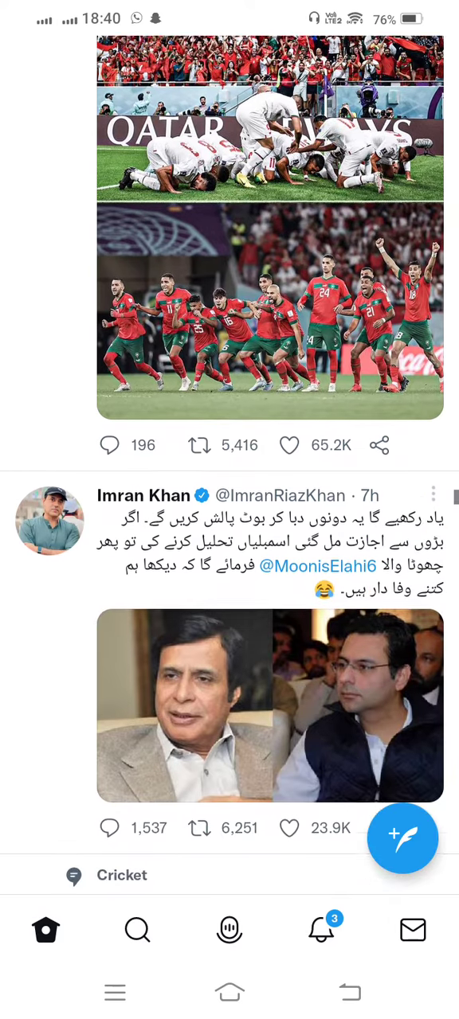
scroll(down, 3)
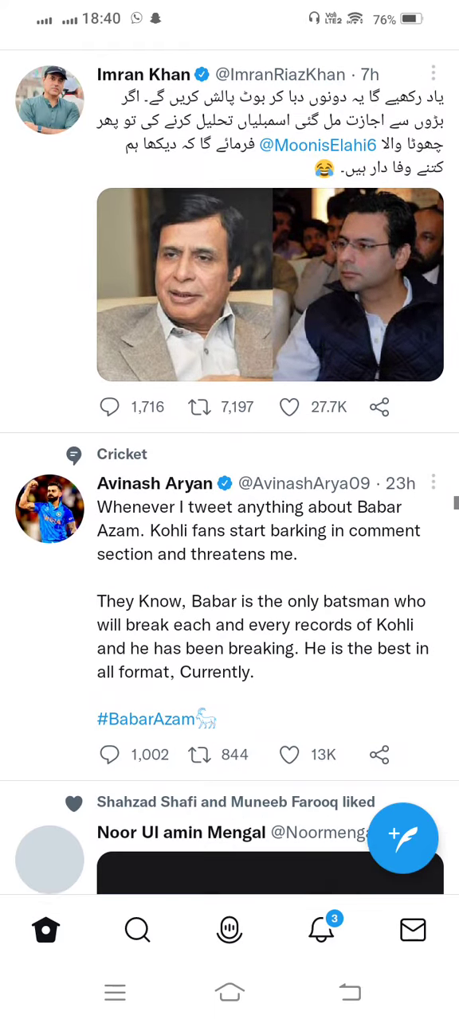
scroll(down, 3)
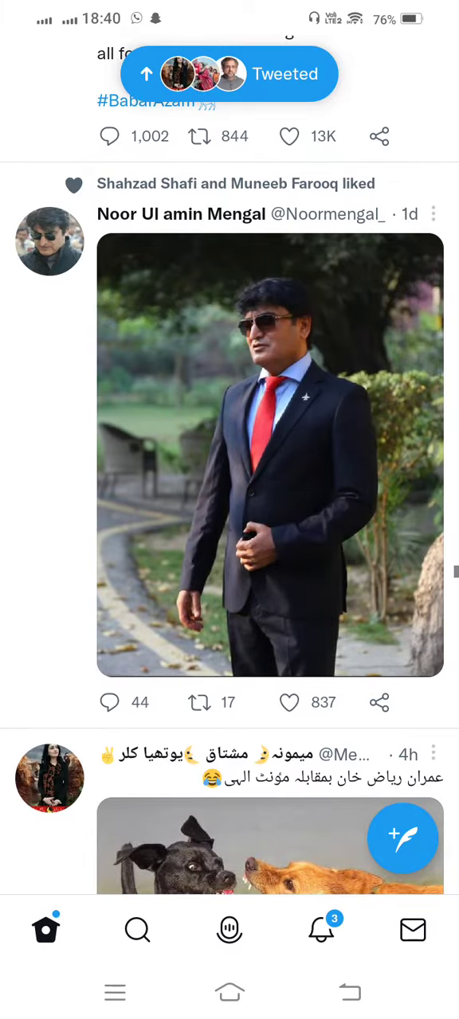
scroll(down, 3)
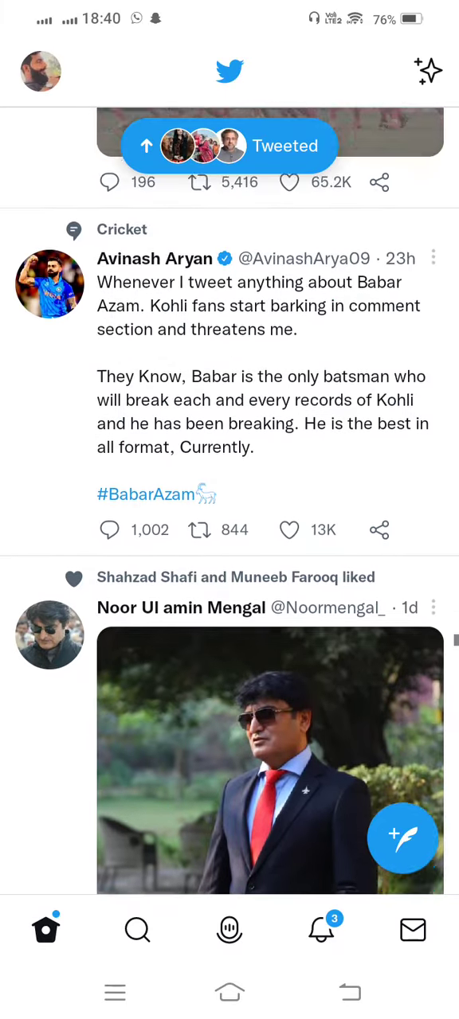
scroll(down, 3)
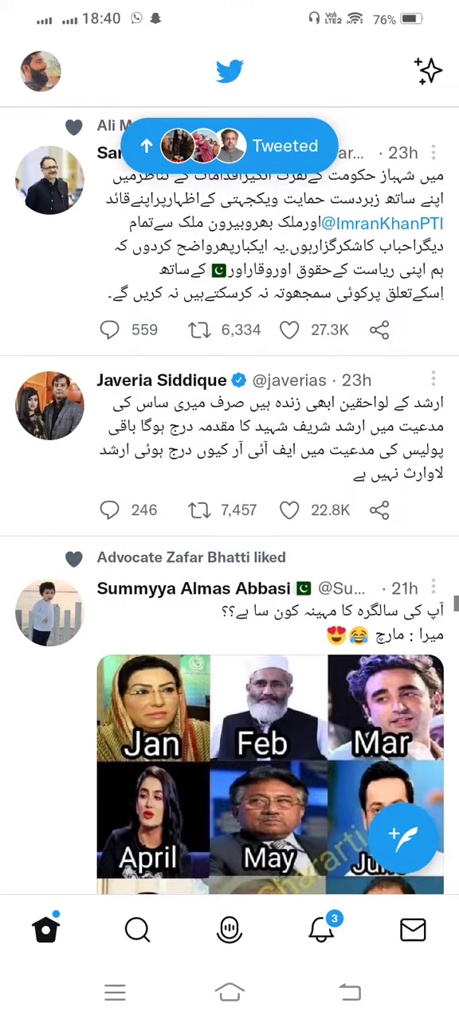
click(35, 71)
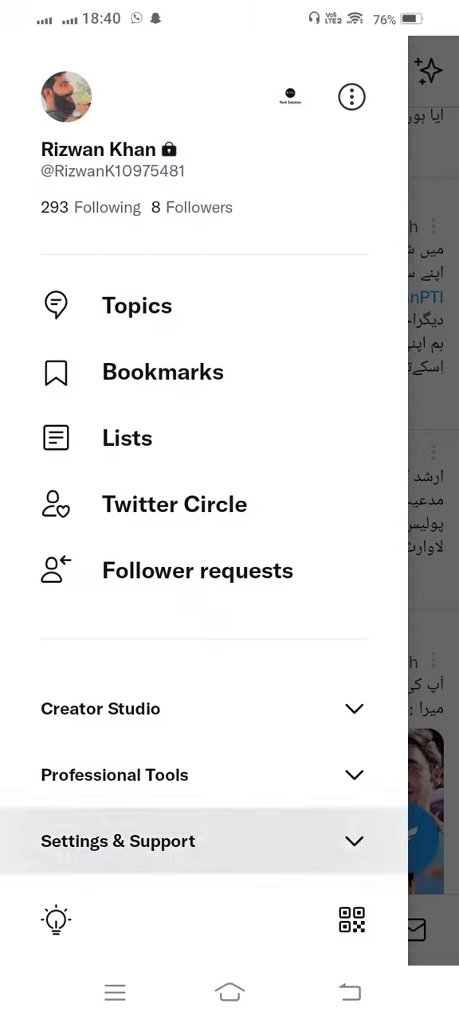
Expand Settings & Support in the drawer and go to Settings and privacy
click(118, 841)
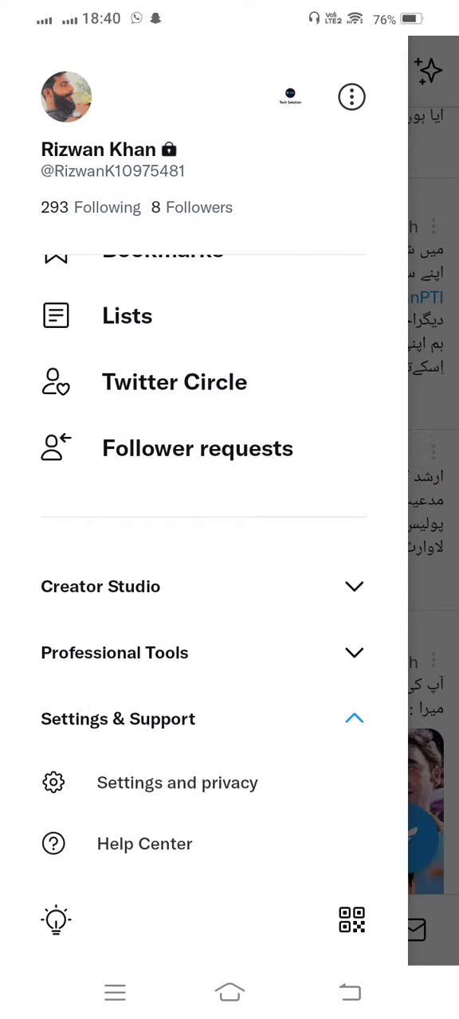
click(164, 791)
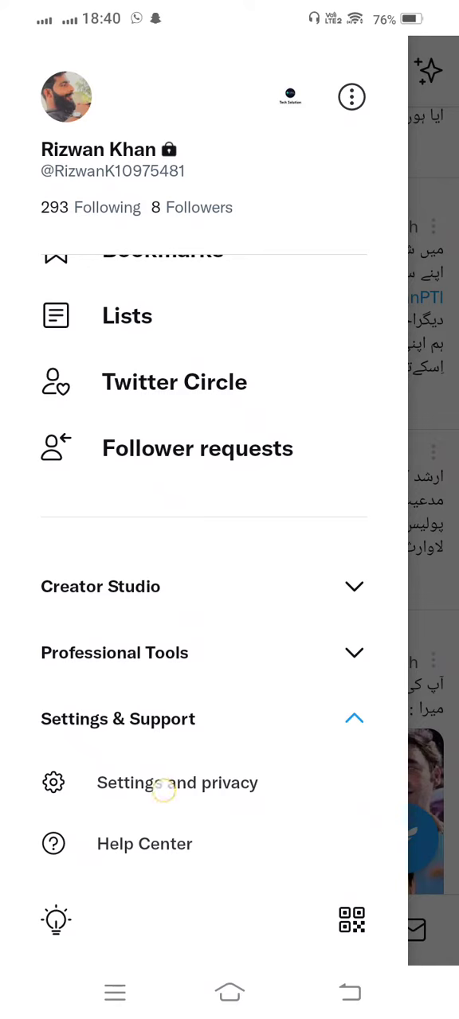
click(177, 783)
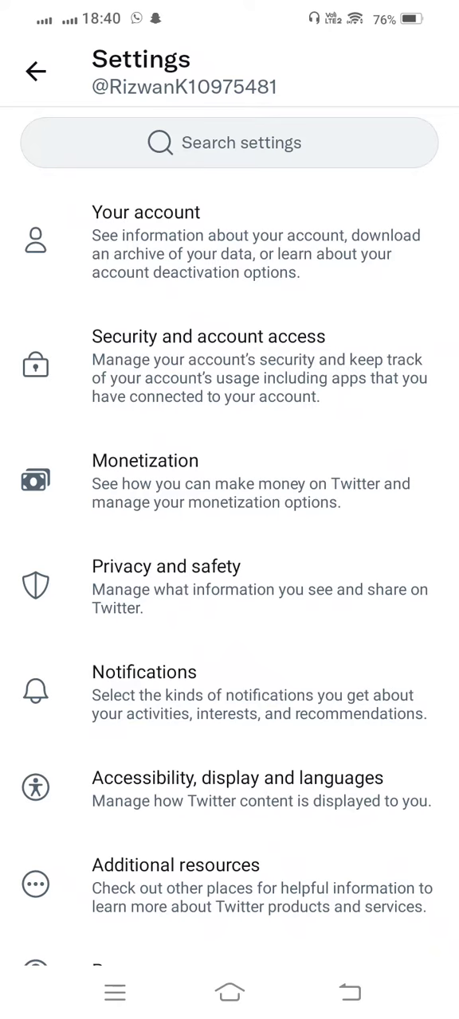
Go to Privacy and safety, then to the Content you see page
click(163, 566)
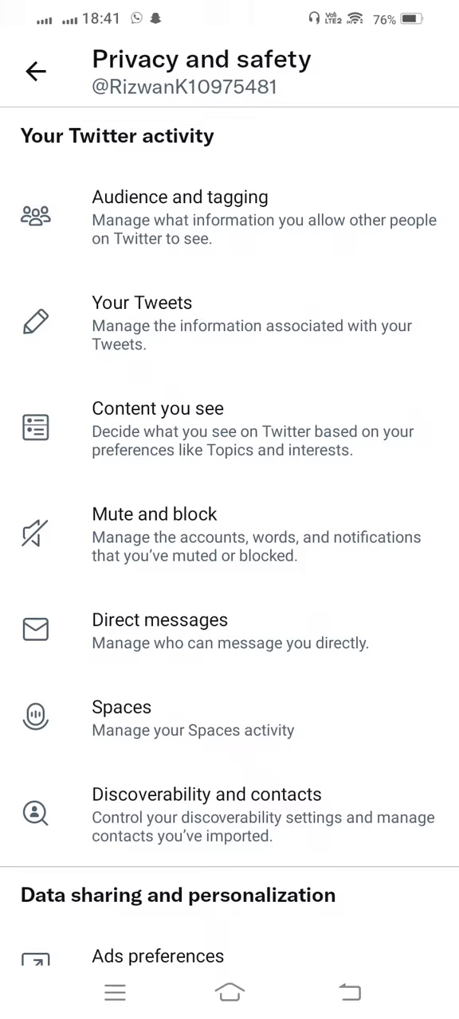
click(158, 409)
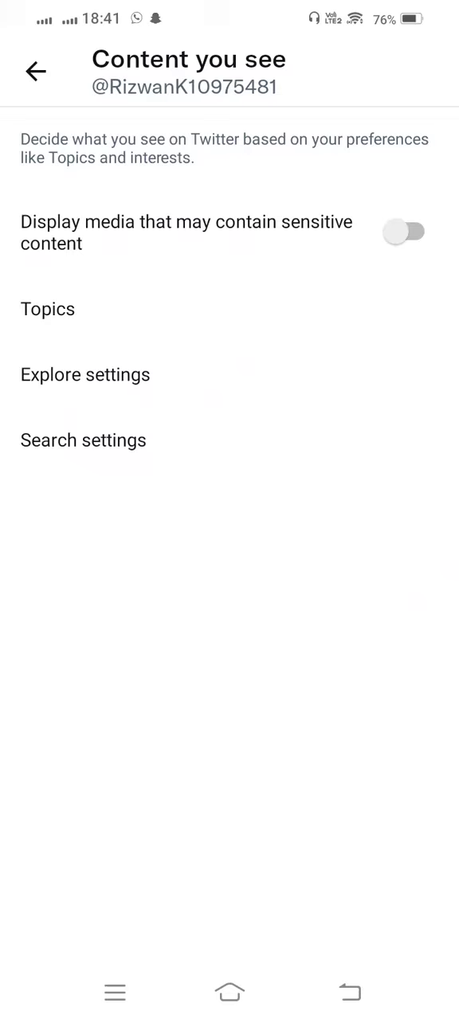
Toggle on 'Display media that may contain sensitive content', then back out to Home
click(405, 231)
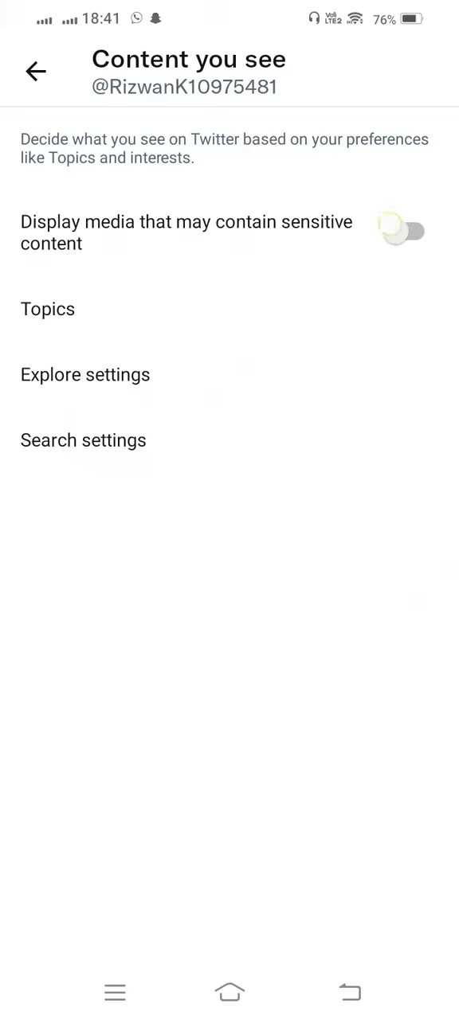
click(405, 231)
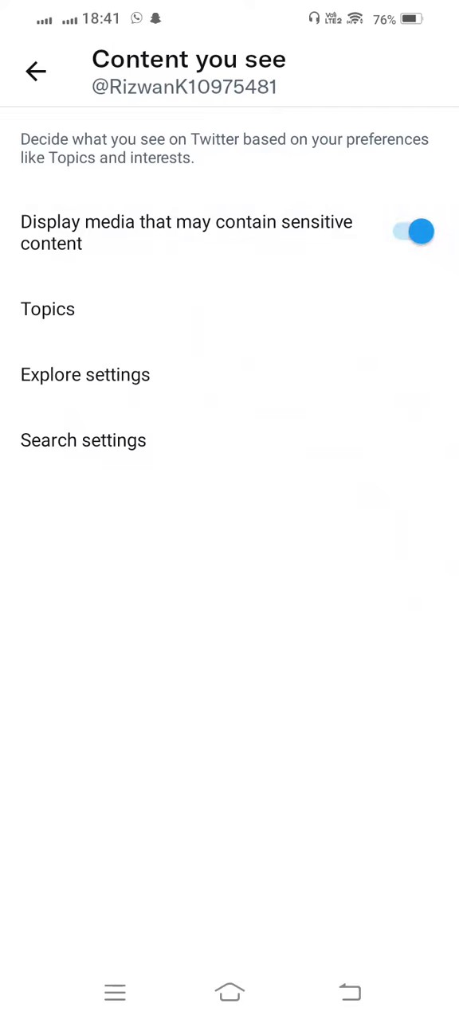
click(35, 68)
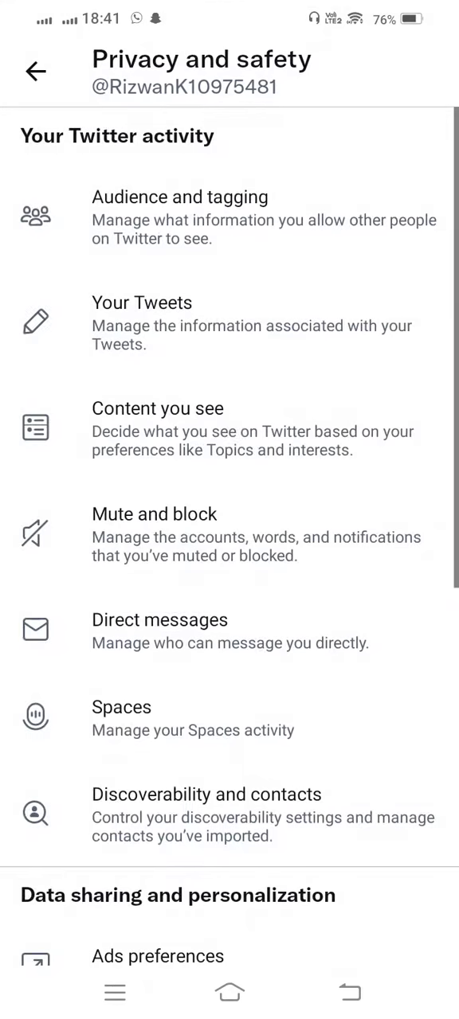
click(35, 70)
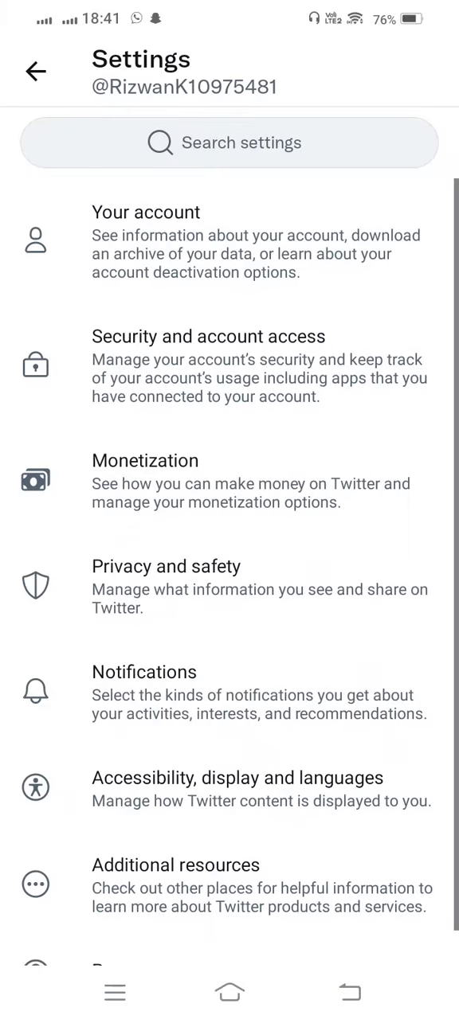
click(35, 70)
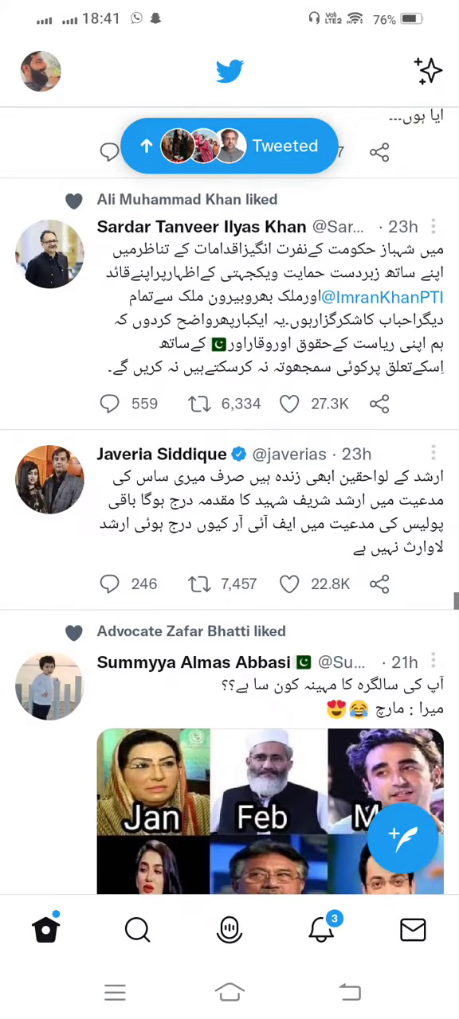
Scroll the timeline, browse a liked Urdu tweet's replies, then go back
scroll(up, 3)
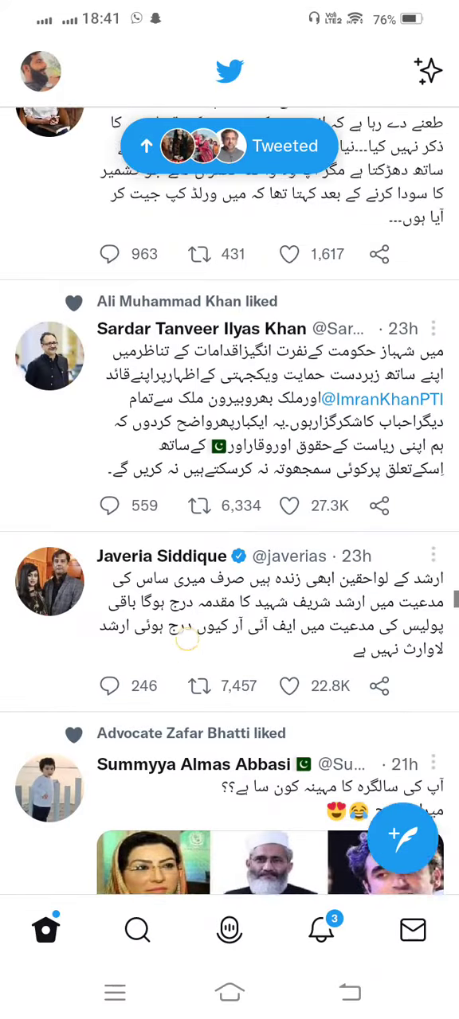
scroll(down, 3)
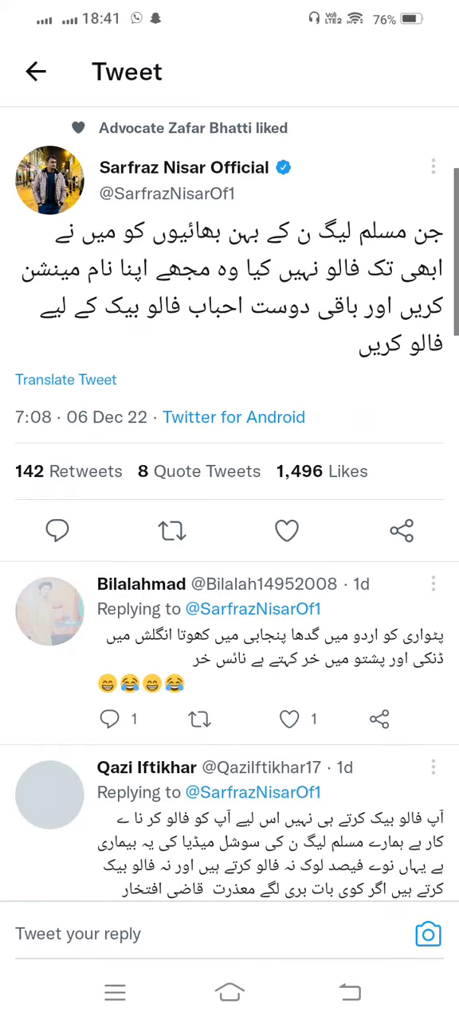
scroll(down, 3)
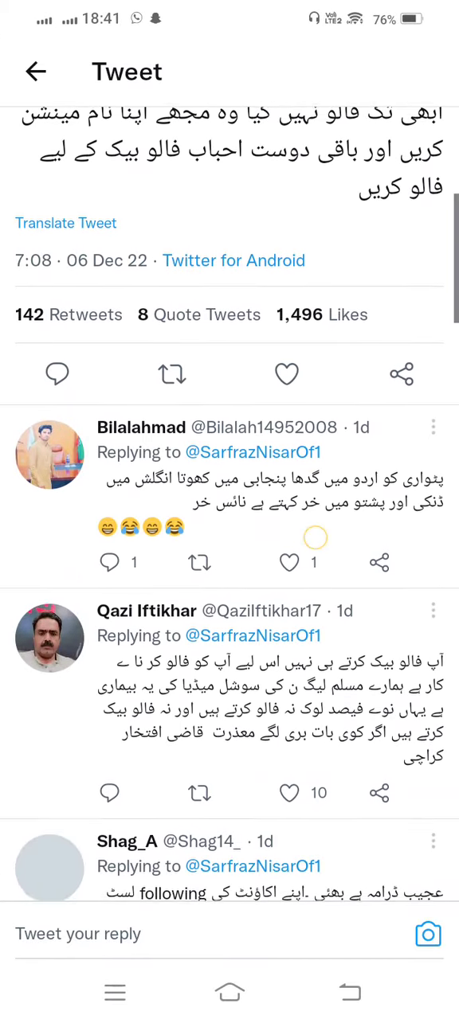
scroll(down, 3)
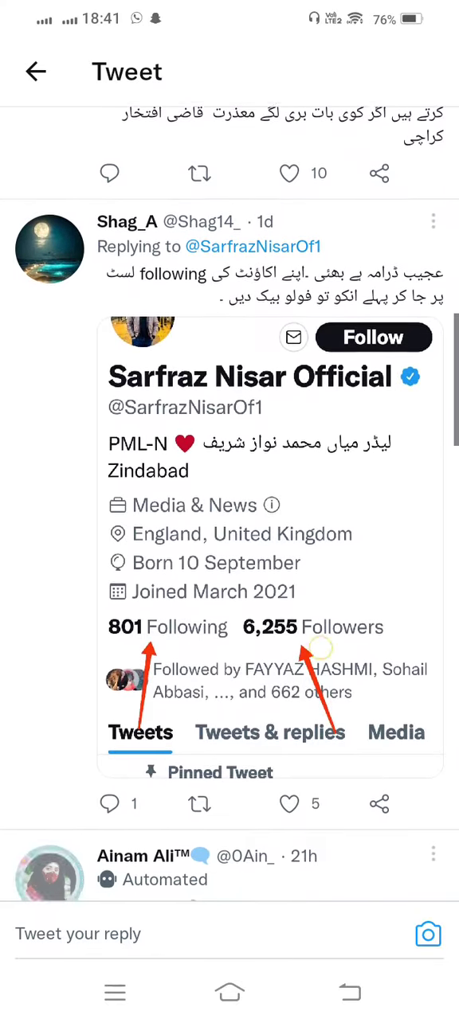
scroll(down, 3)
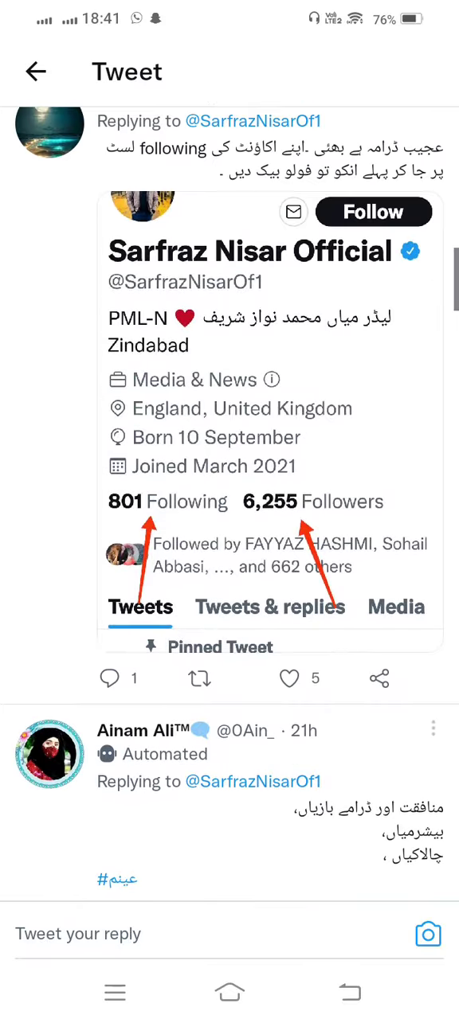
scroll(down, 3)
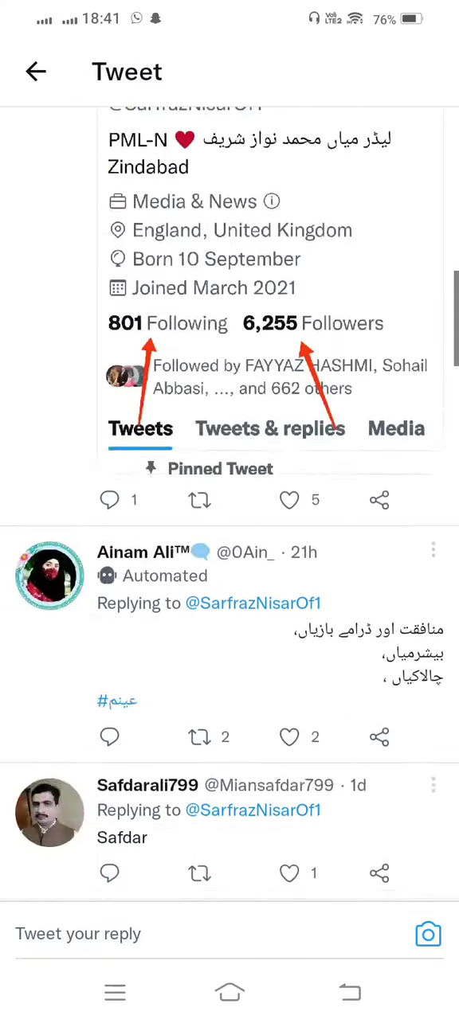
click(35, 70)
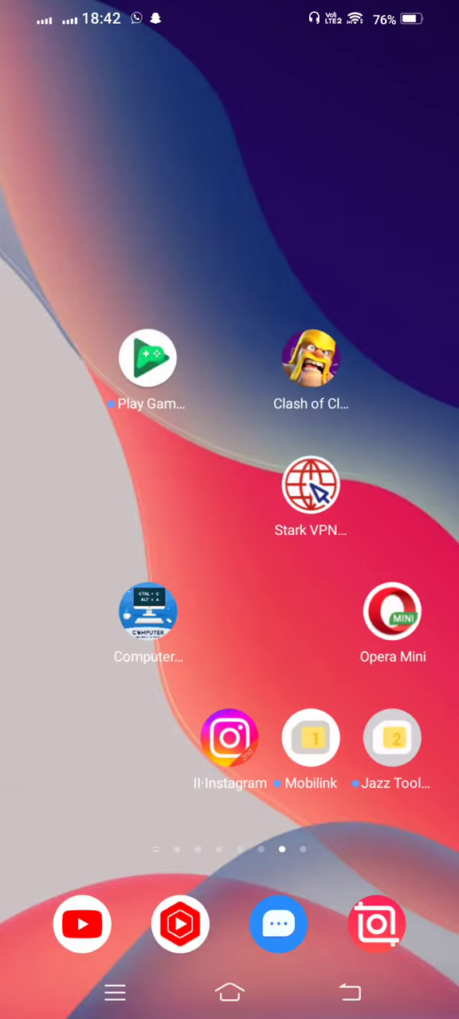
scroll(left, 3)
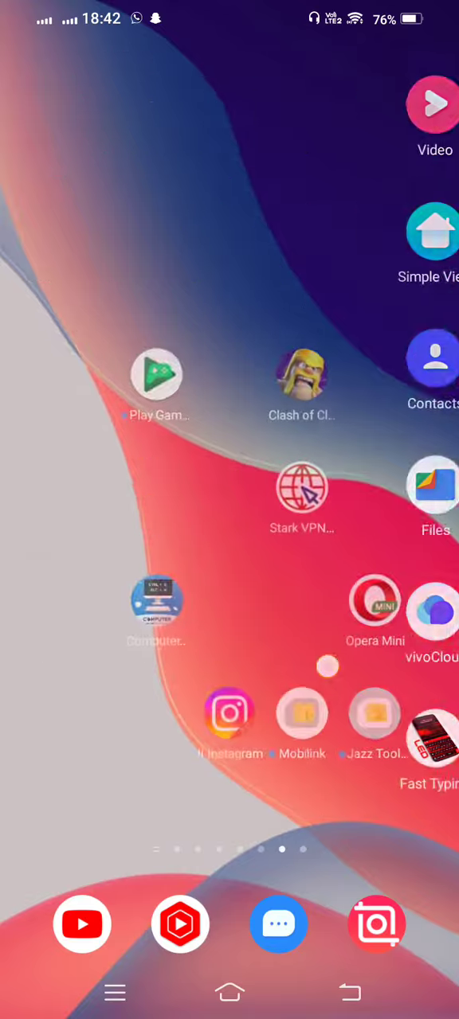
scroll(left, 3)
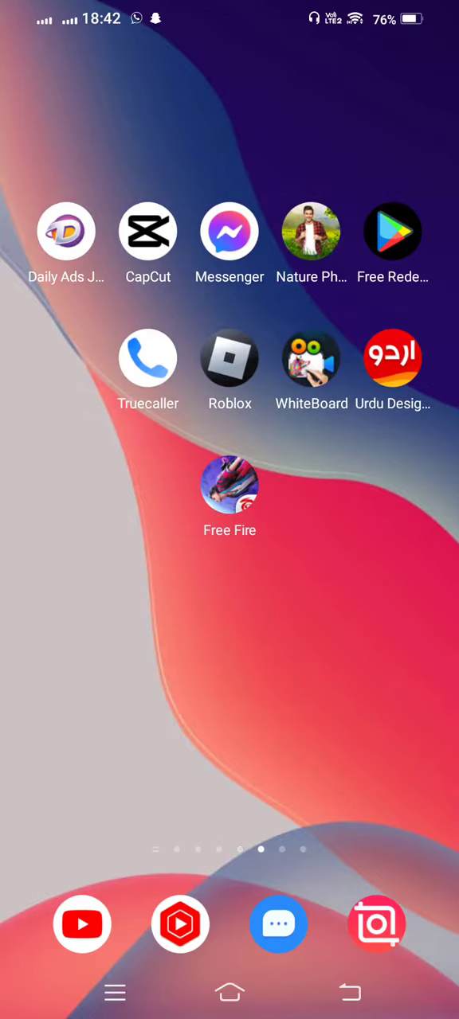
scroll(left, 3)
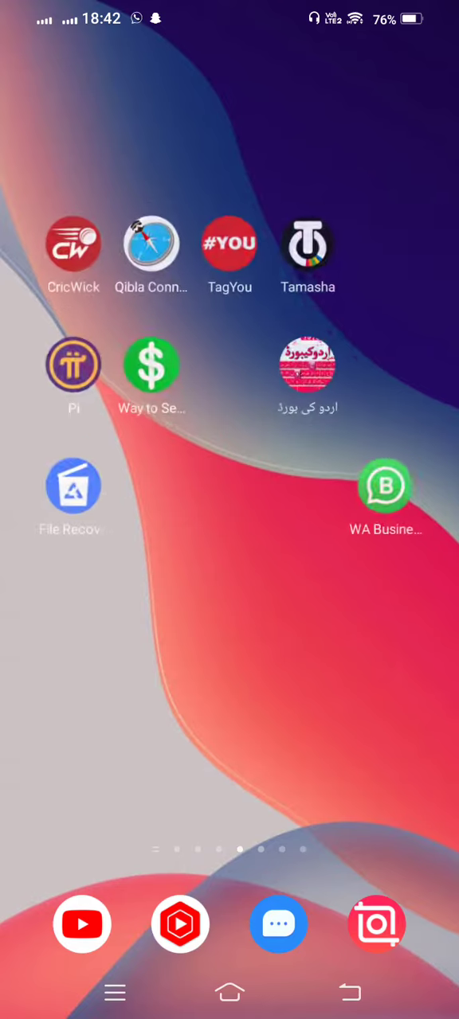